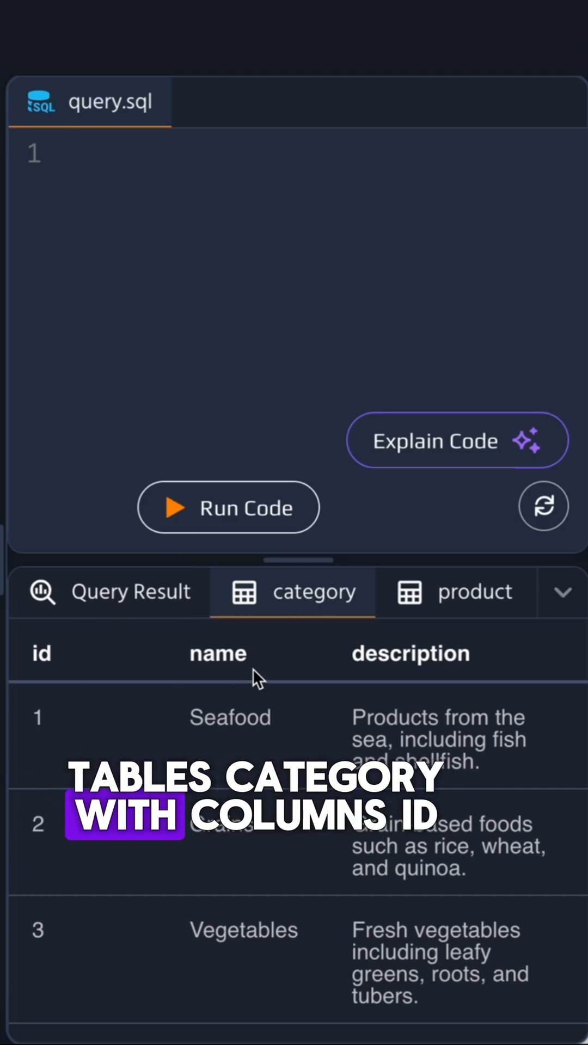
- Preview the product table's columns and begin query.sql with SELECT
left_click(76, 152)
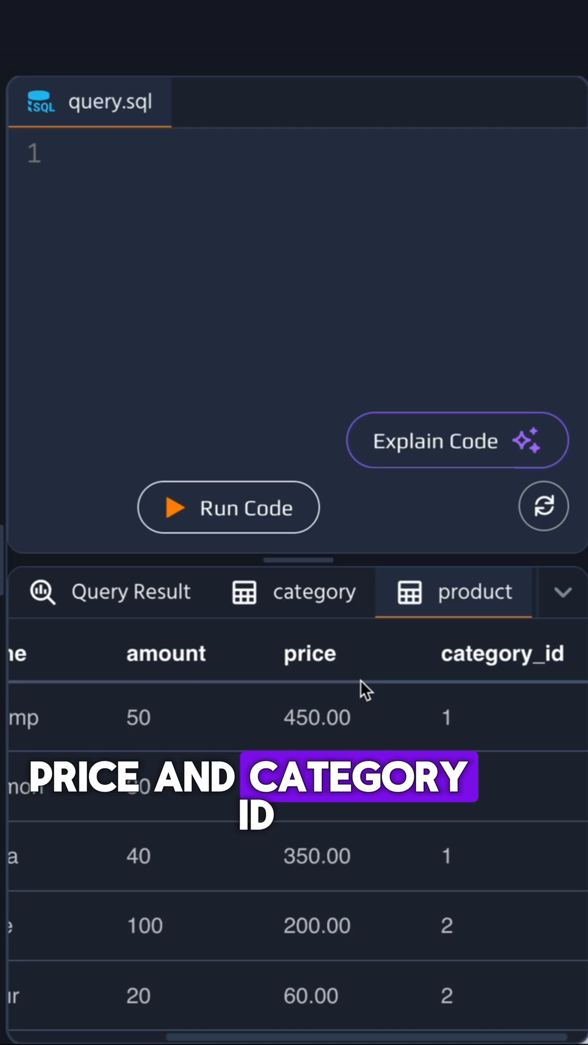
type("SELECT")
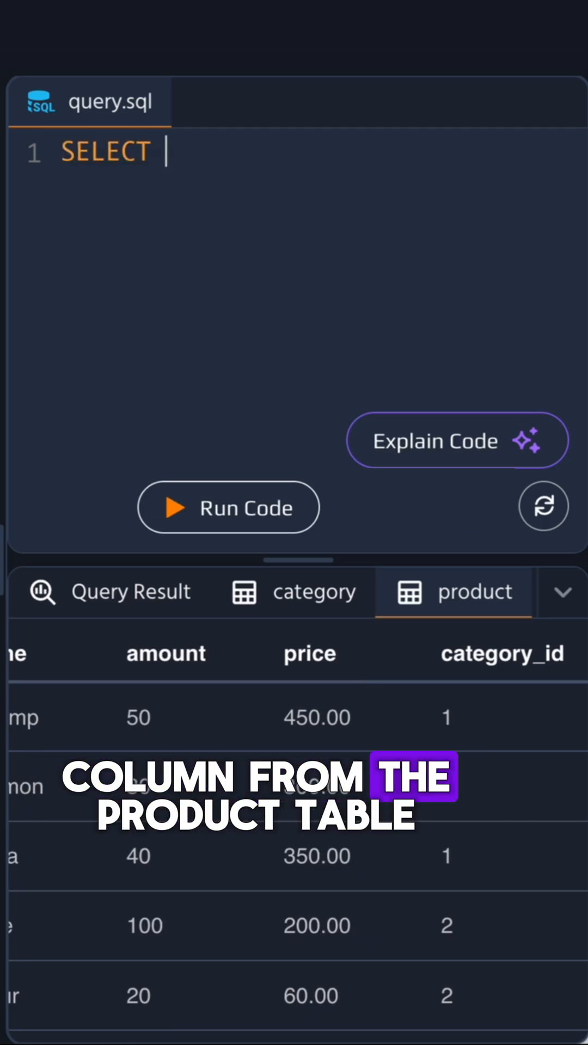
- Select product.name as product_name and category.name as category_name
type("product.name")
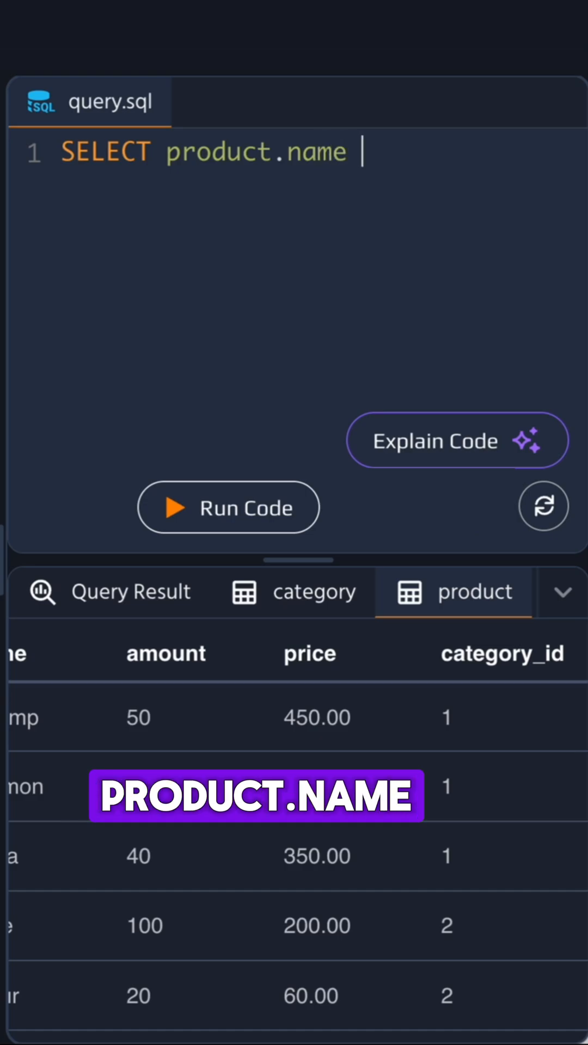
type("as pro")
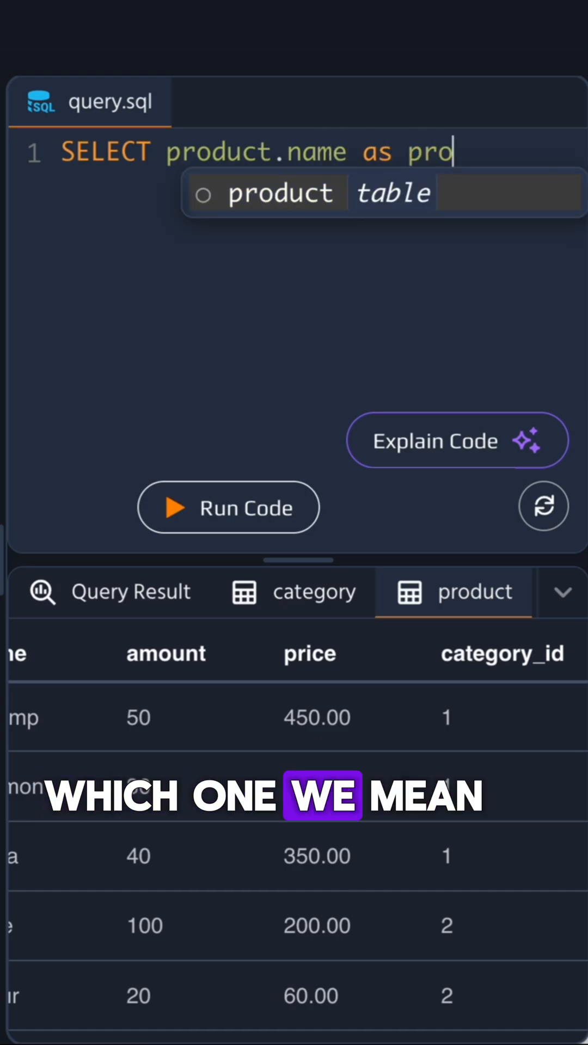
type("duct_name")
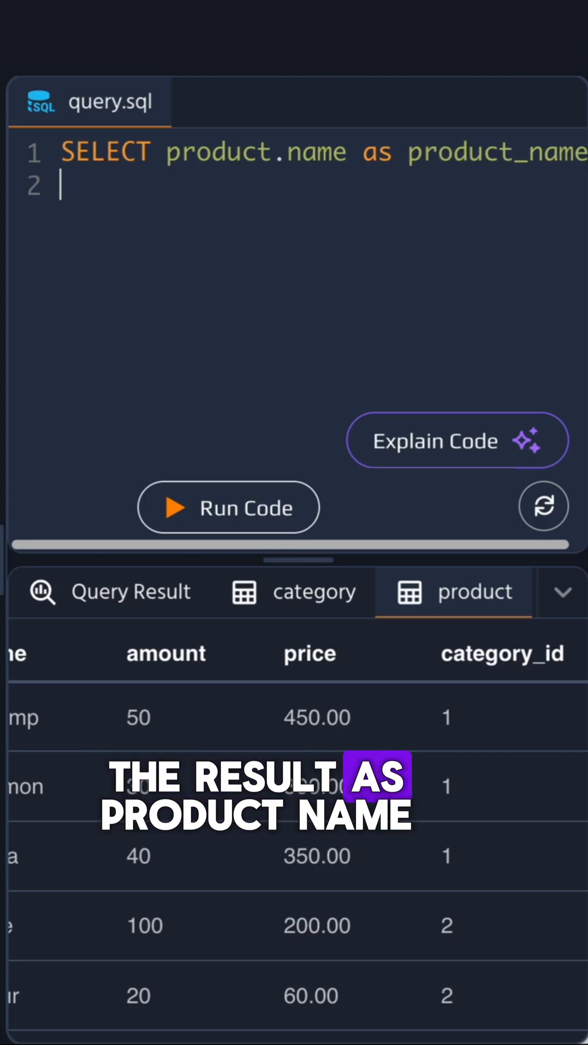
type("category.")
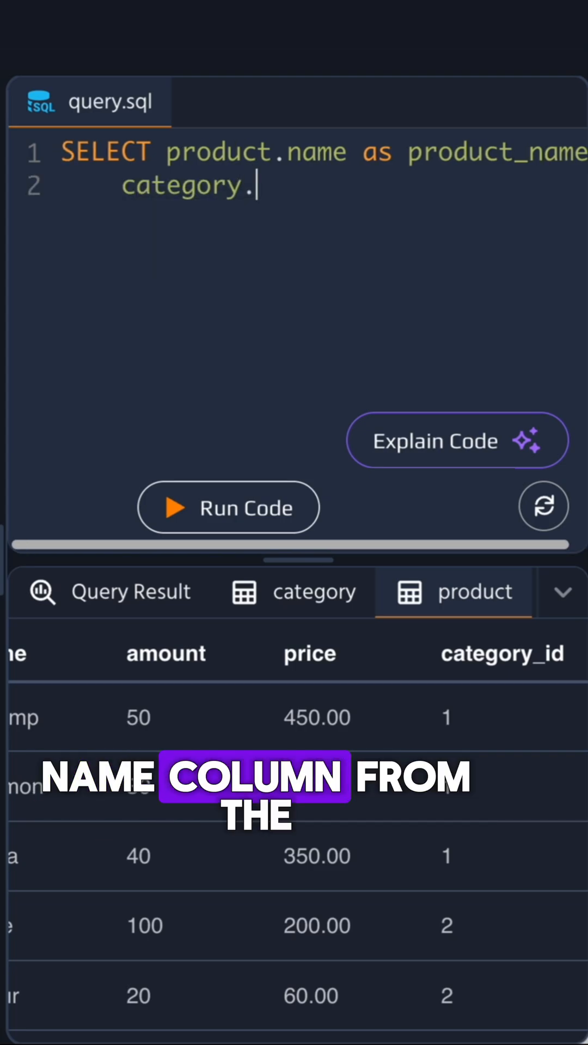
type("name as category")
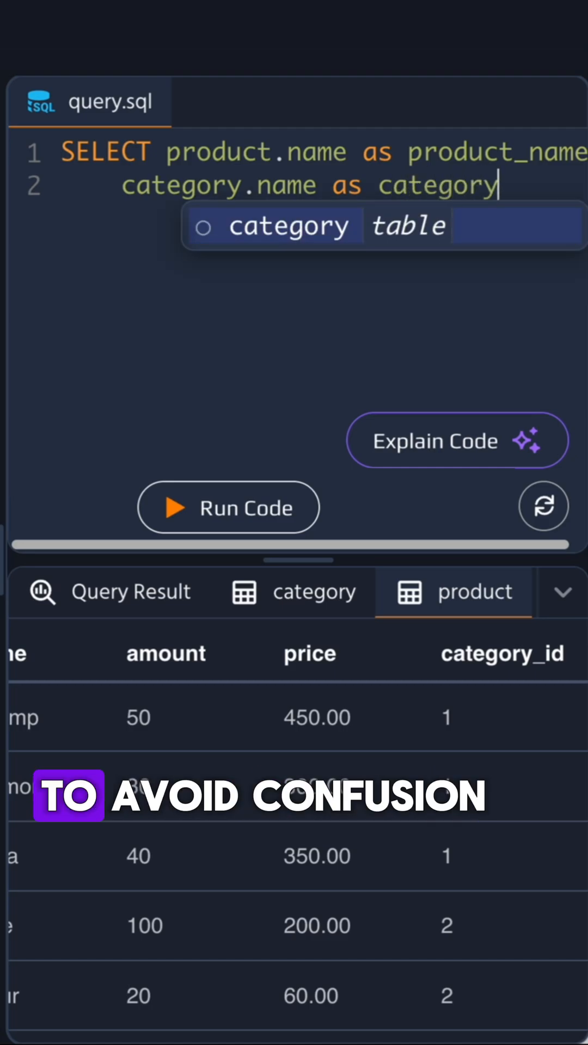
type("_name,")
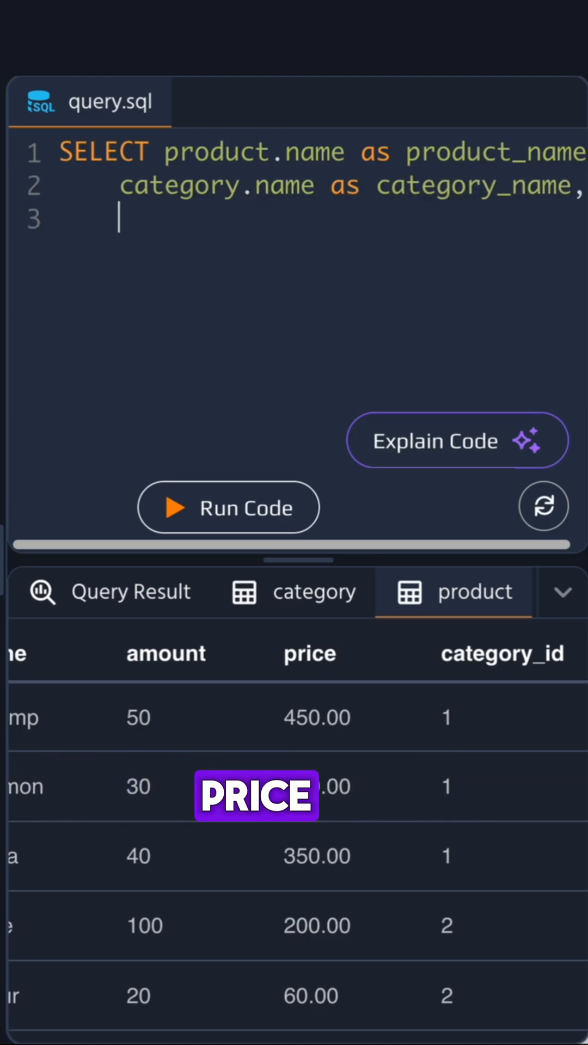
- Add price to the select list and start the FROM product clause
type("price")
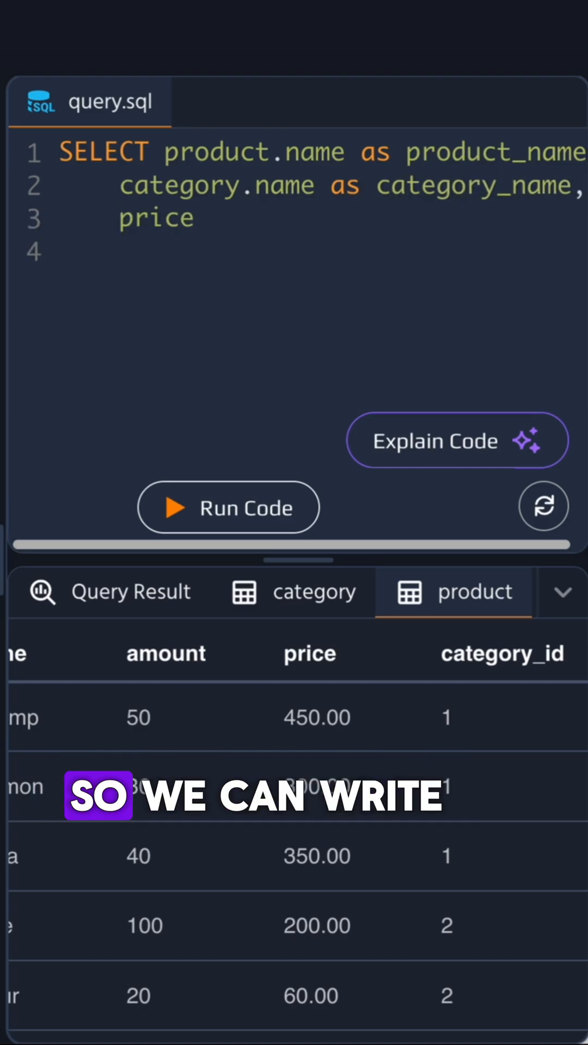
type("FROM product")
type("INNER JOIN")
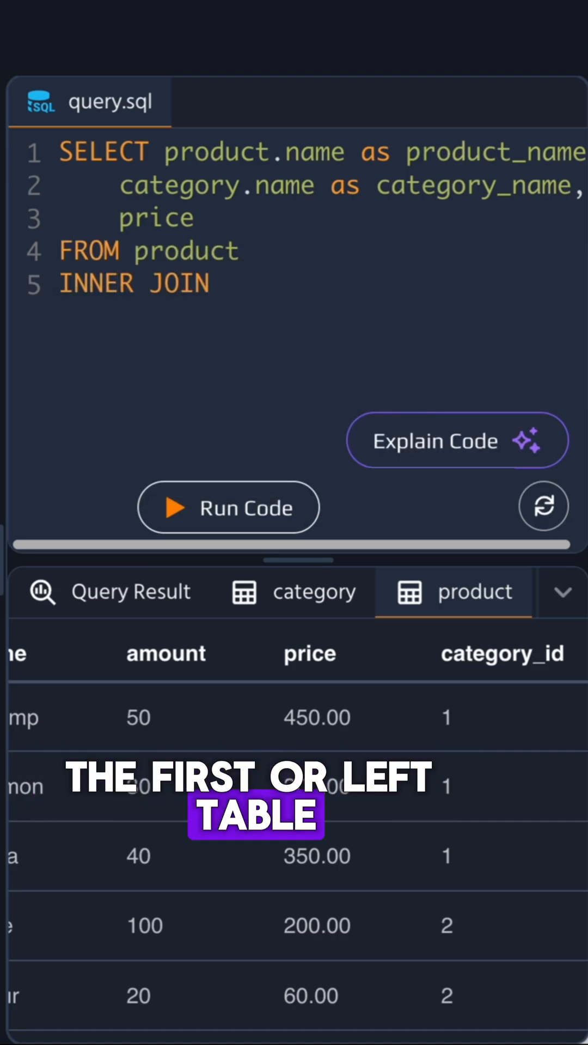
- Join category on matching category ids and run the query to see results
type("category")
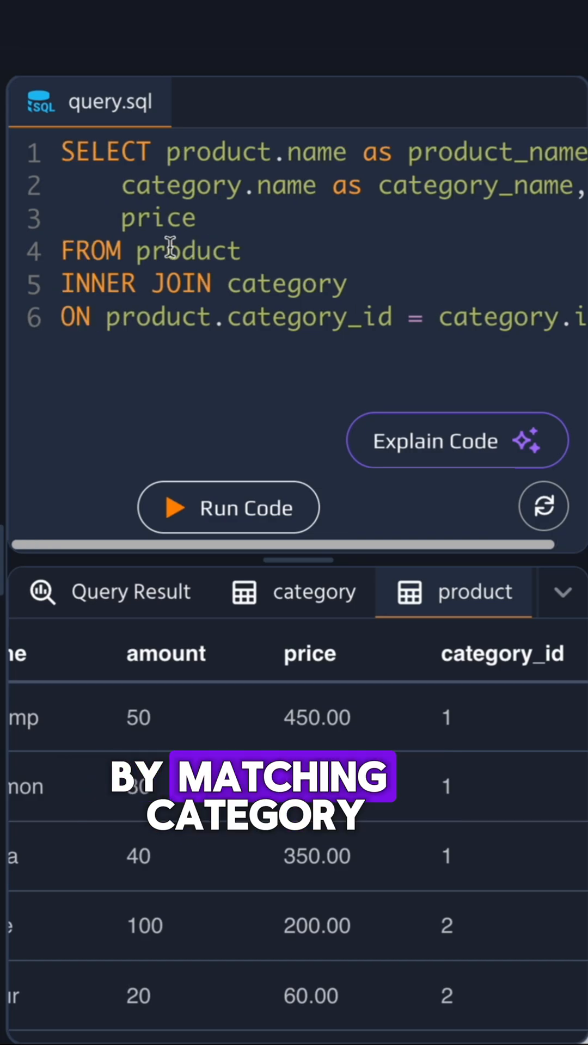
left_click(228, 507)
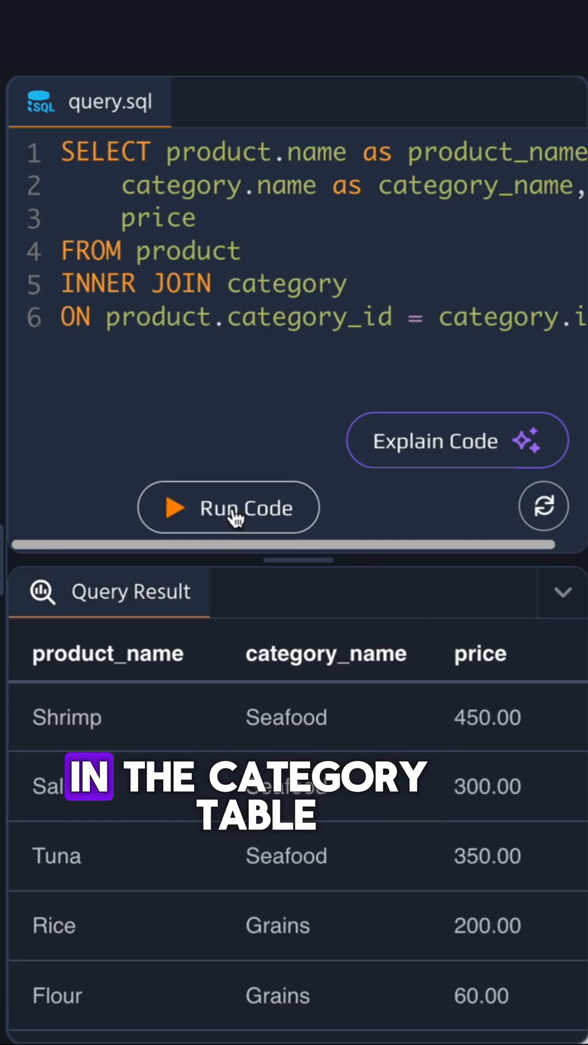
left_click(228, 507)
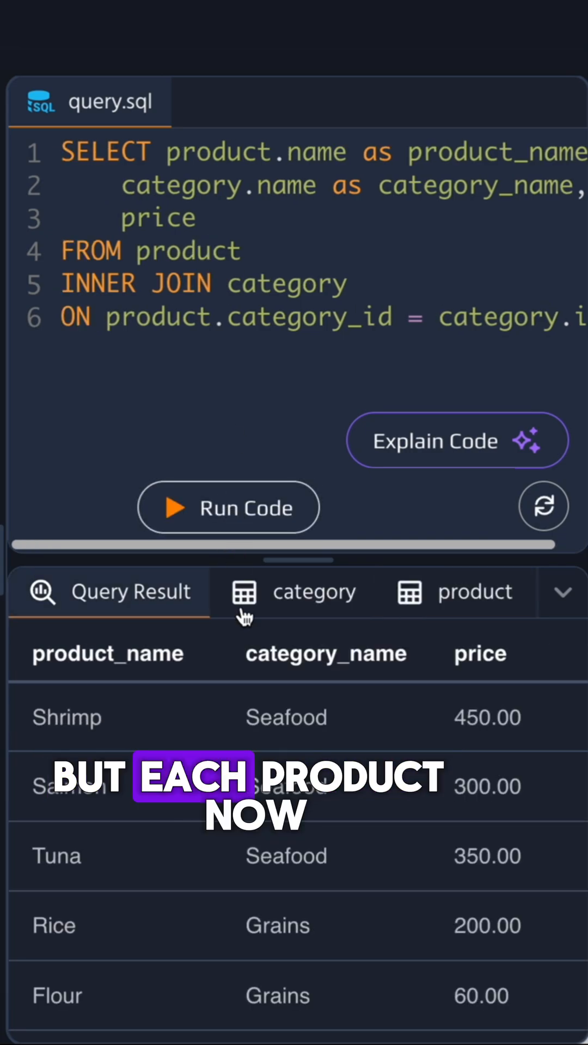